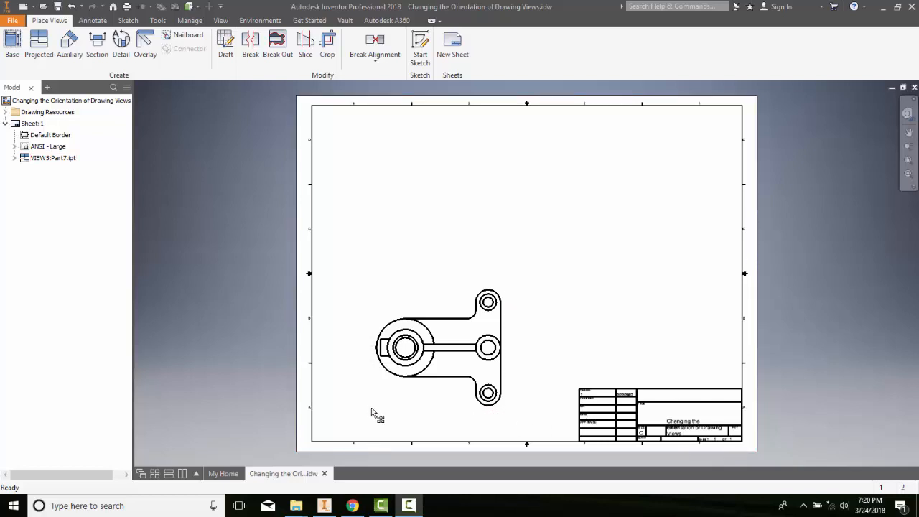
pyautogui.moveTo(568, 402)
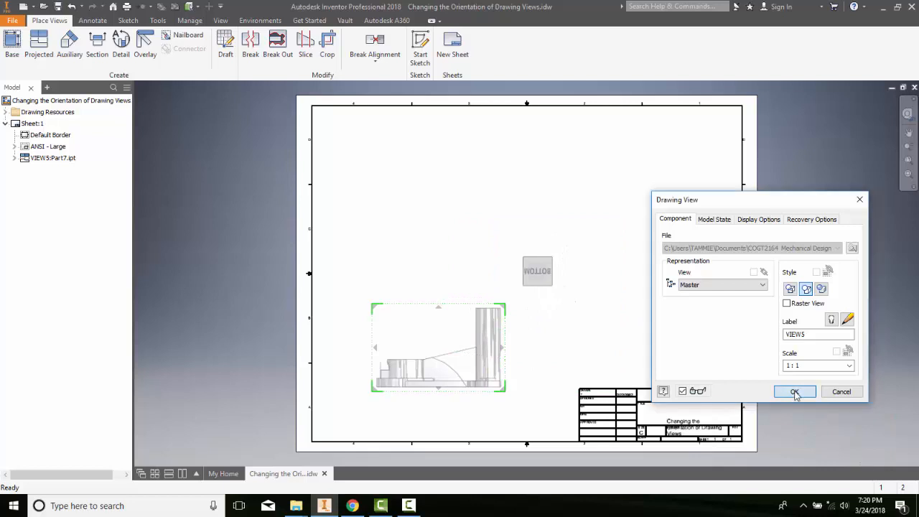
# Step: Confirm the base view's new front orientation in the Drawing View dialog
pyautogui.click(795, 391)
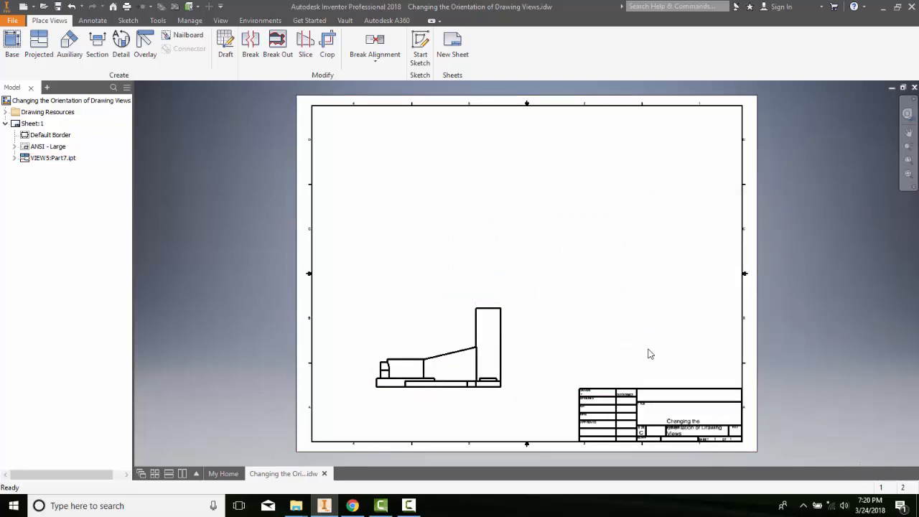
pyautogui.click(38, 46)
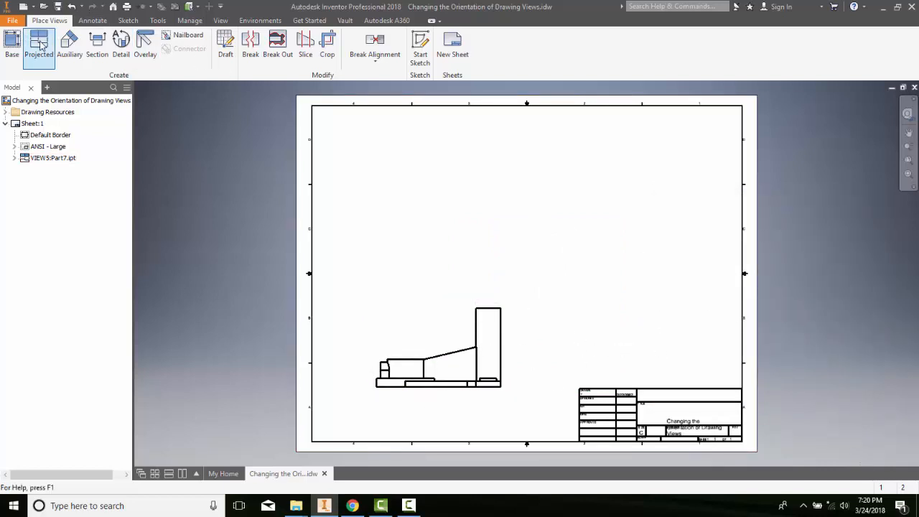
# Step: Start the Projected view tool from the reoriented front view
pyautogui.click(38, 43)
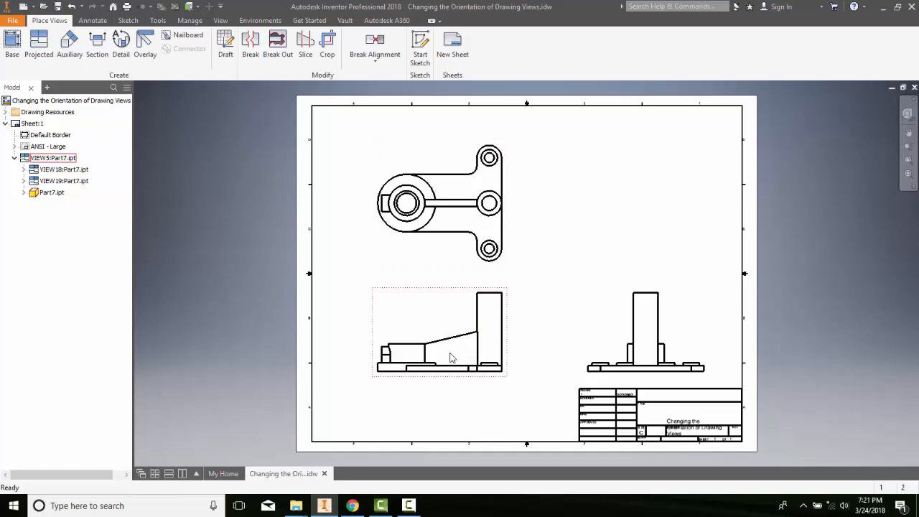
pyautogui.moveTo(446, 355)
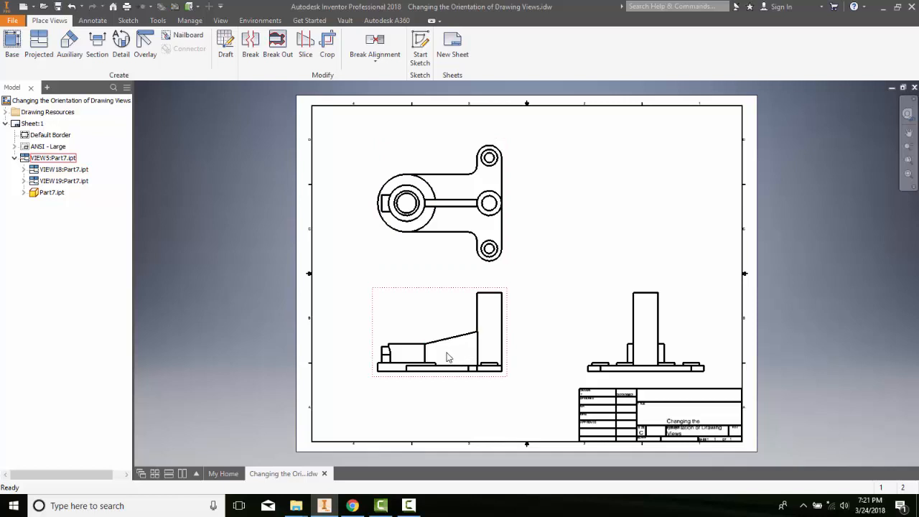